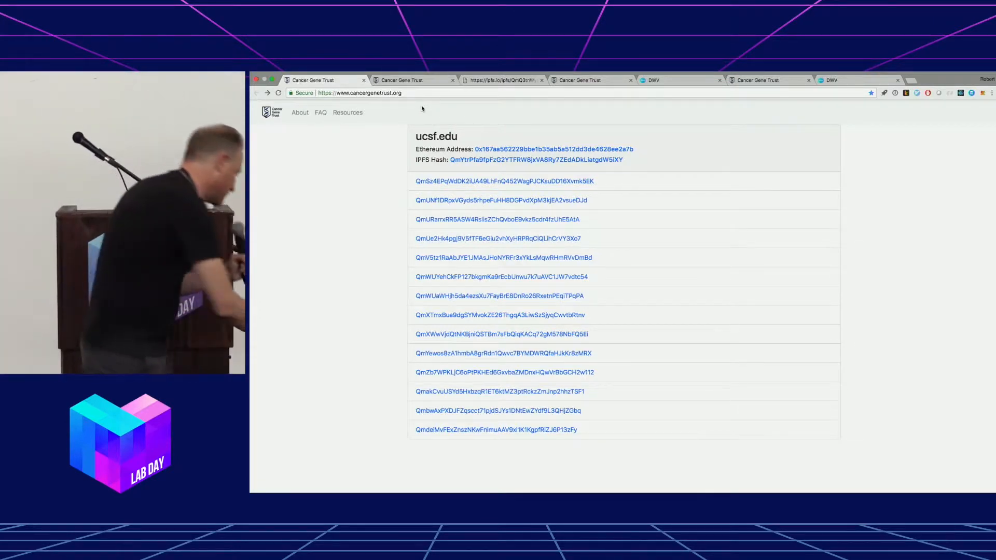
View the ucsf.edu submission holding foundationone.json and the de-identified clinical fields.
left_click(503, 353)
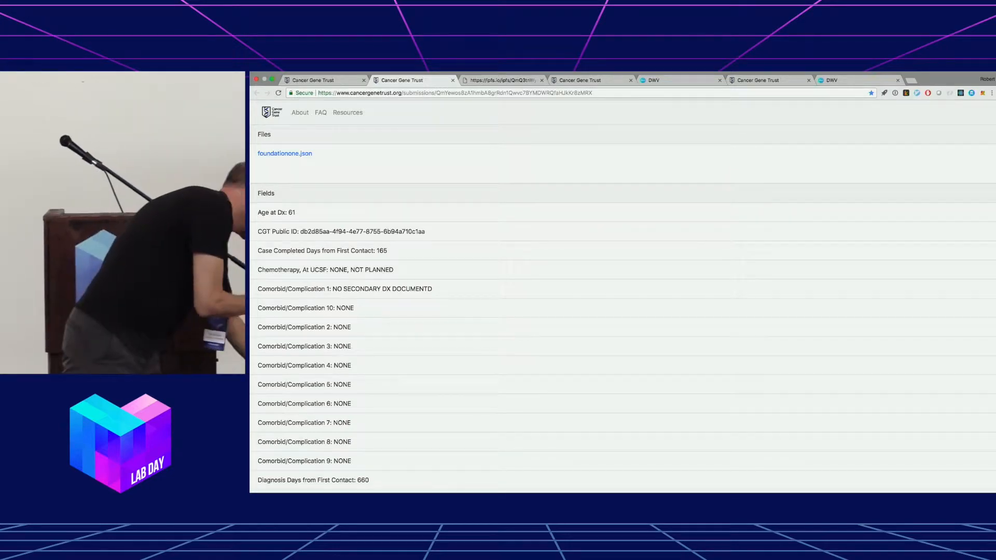
scroll("down", 3)
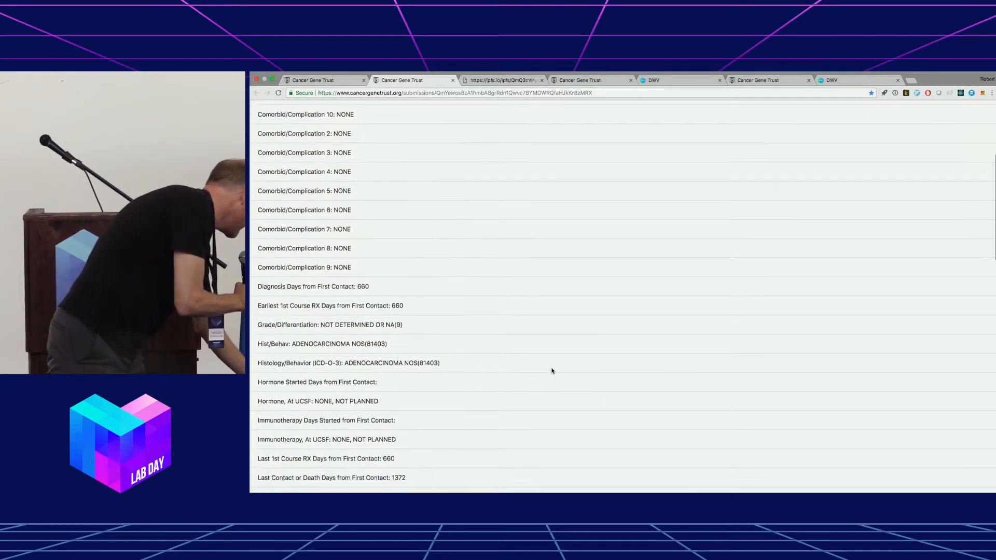
scroll("down", 3)
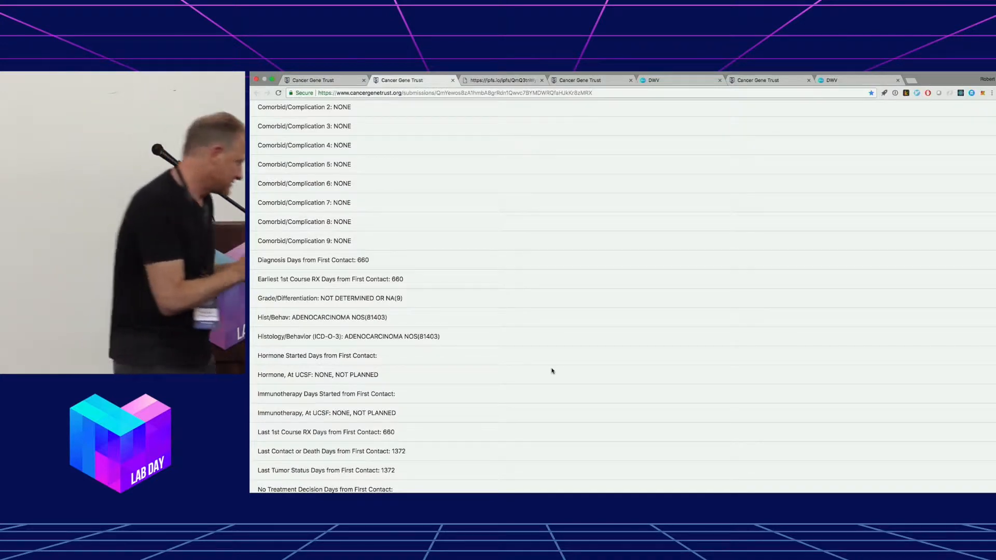
scroll("up", 3)
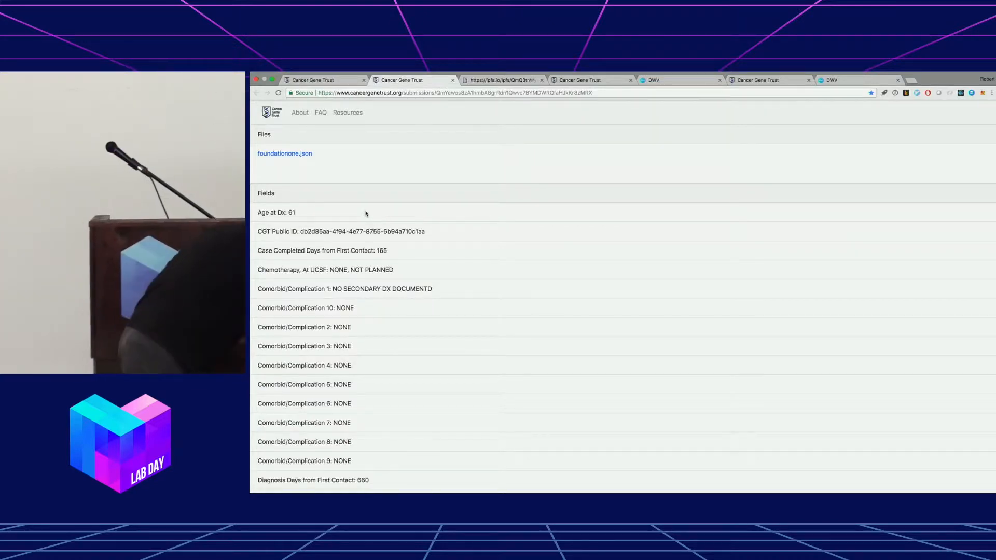
Review foundationone.json on ipfs.io, then show the imaging submission with two DICOM CT files.
left_click(502, 80)
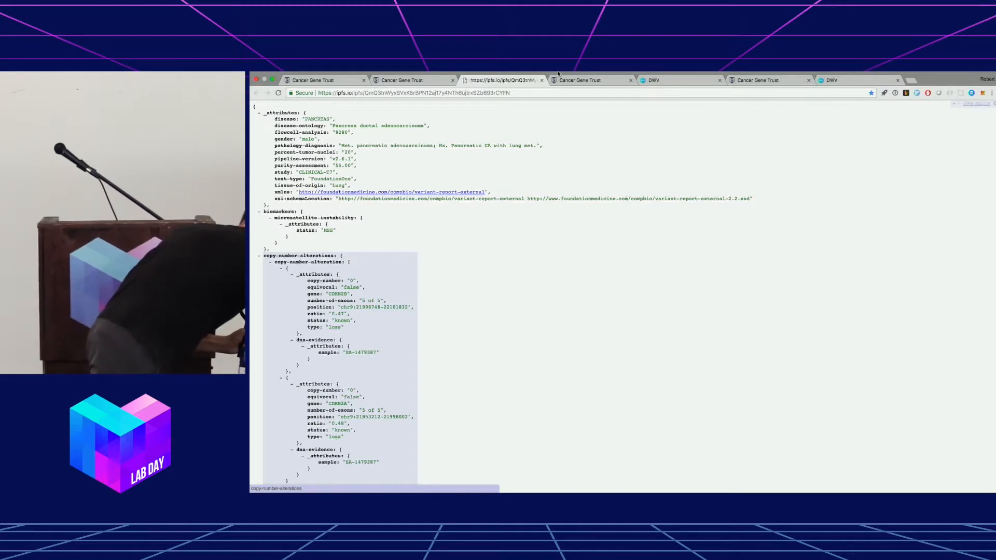
left_click(578, 80)
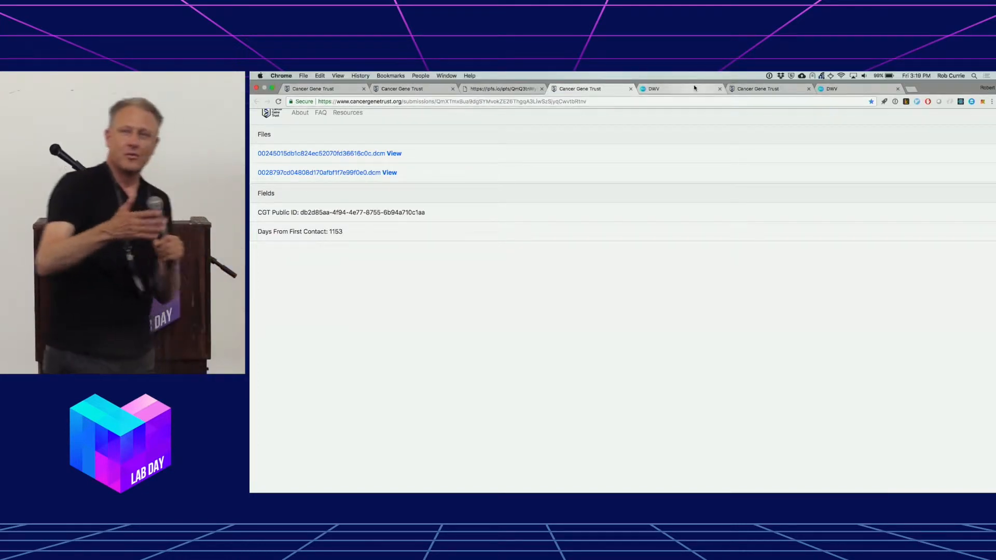
mouse_move(670, 88)
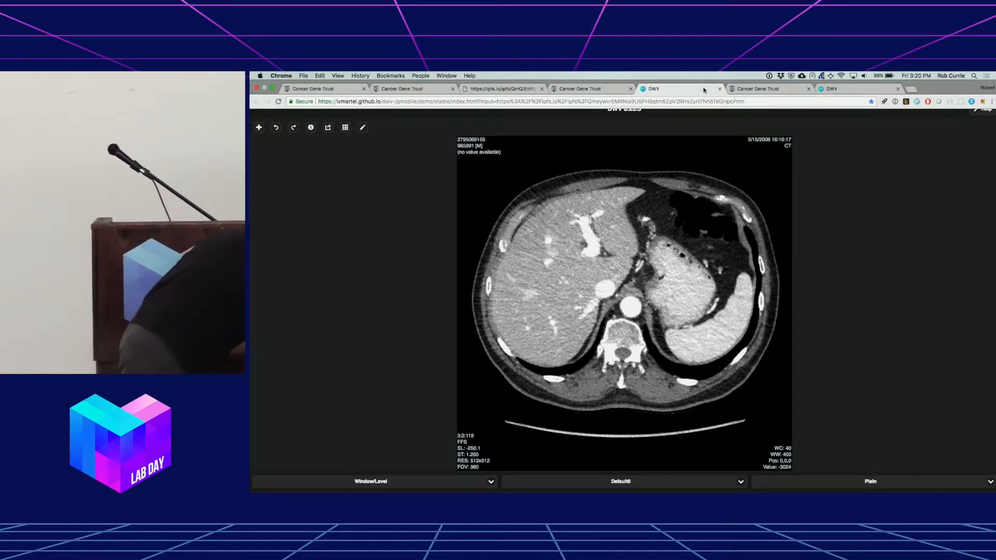
View the later imaging submission's kidney CT slice in DWV, then return to the ucsf.edu submissions list.
left_click(760, 89)
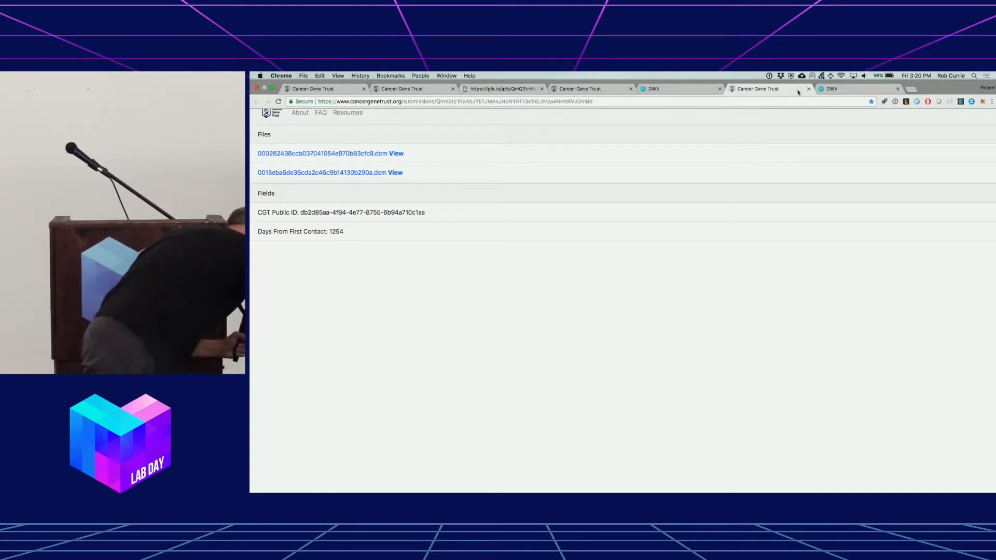
left_click(832, 88)
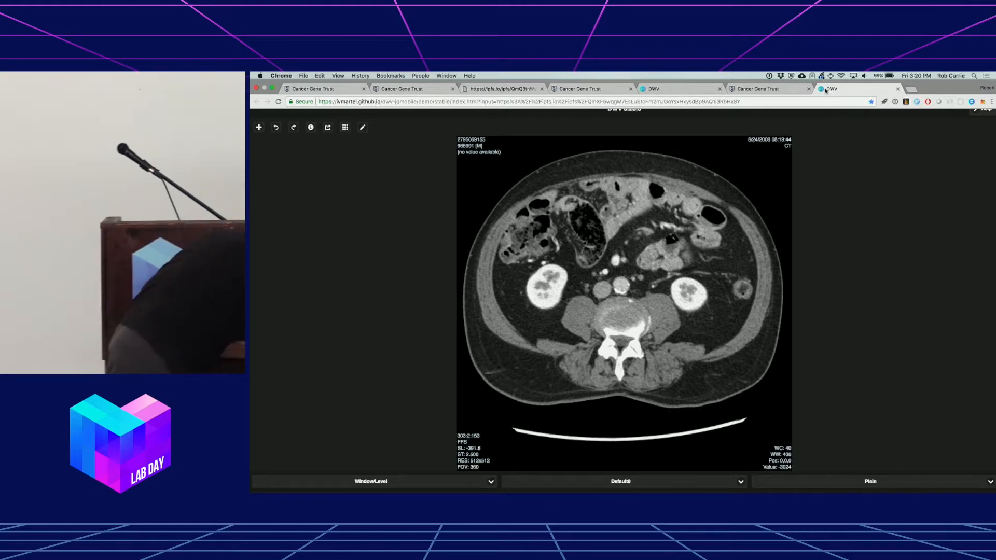
left_click(314, 88)
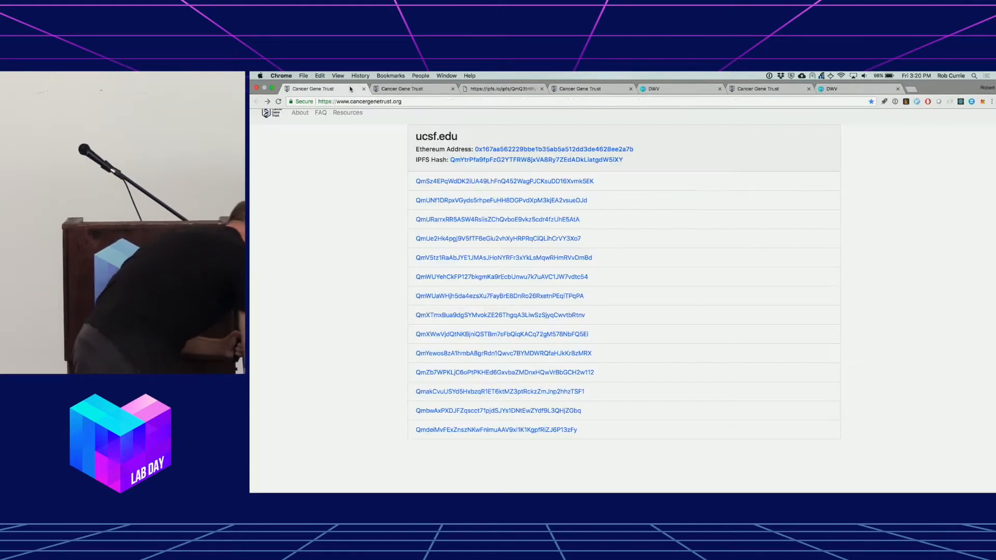